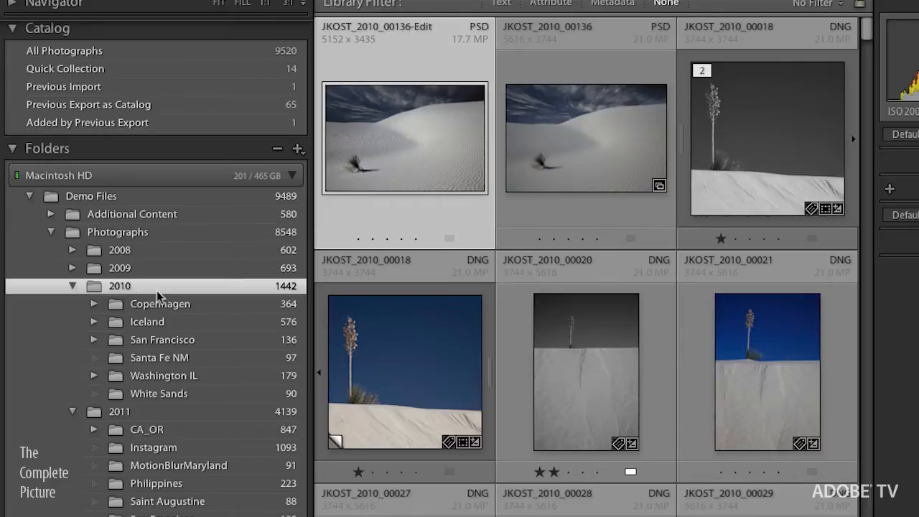
pyautogui.moveTo(152, 294)
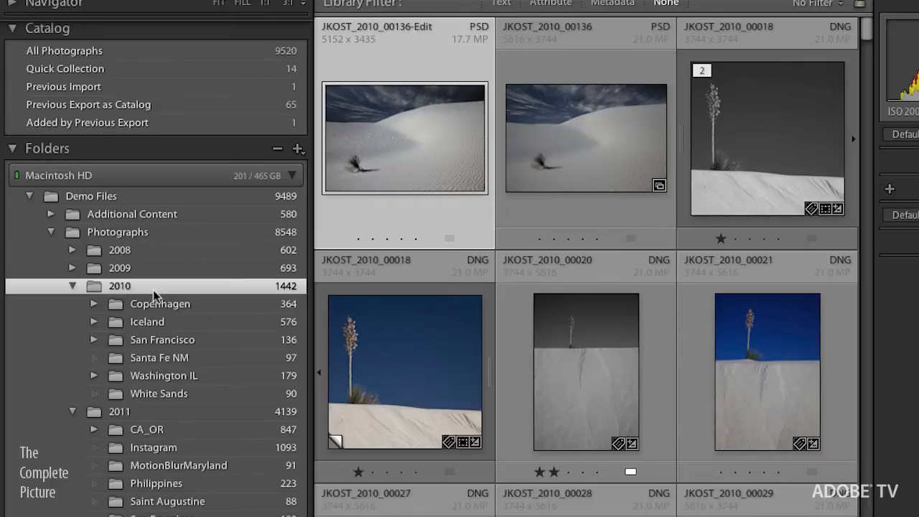
pyautogui.moveTo(176, 305)
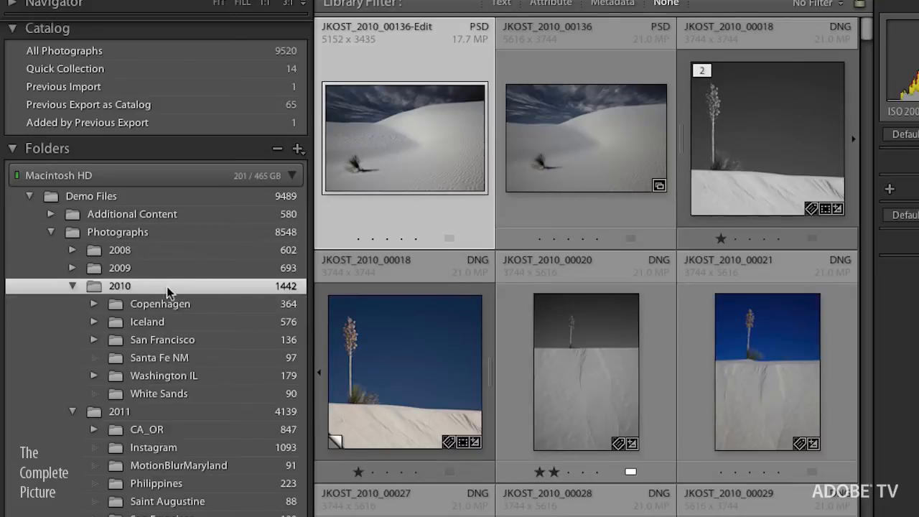
pyautogui.moveTo(167, 287)
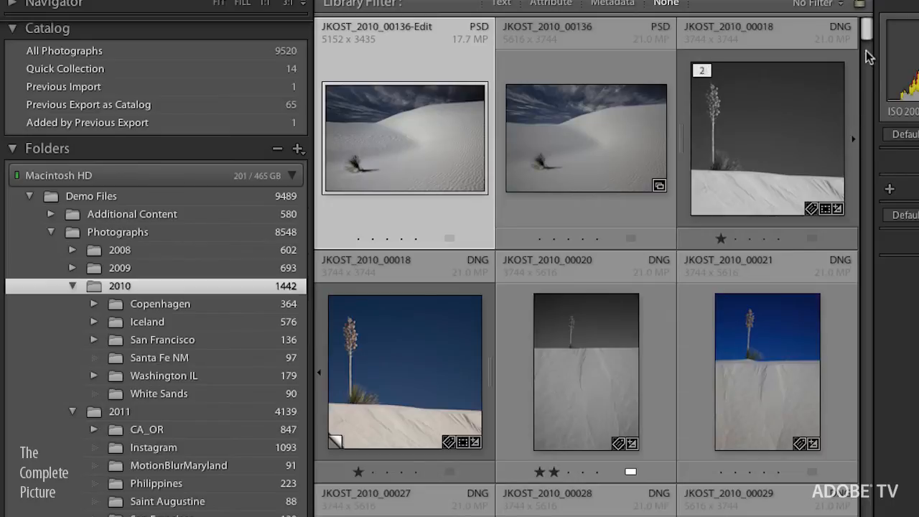
# Turn off Show Photos in Subfolders so the 2010 folder's grid empties to 0 photos.
pyautogui.scroll(-3)
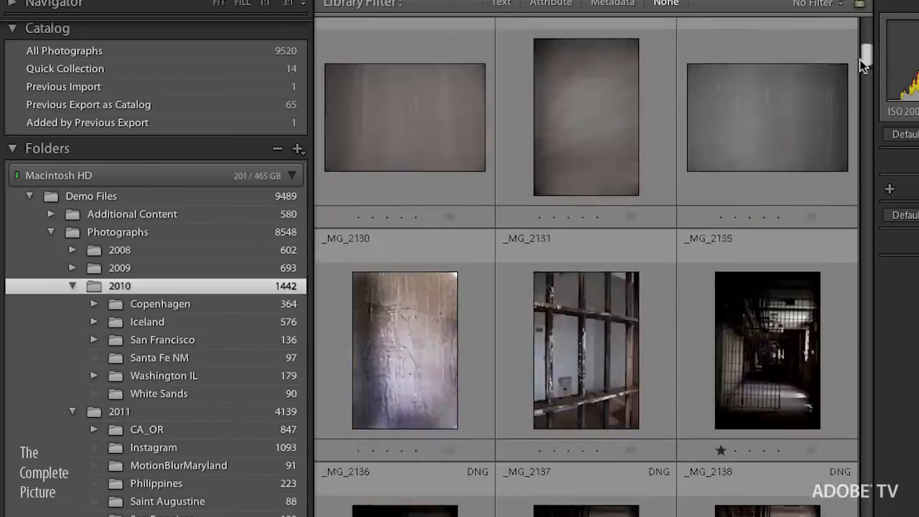
pyautogui.scroll(-3)
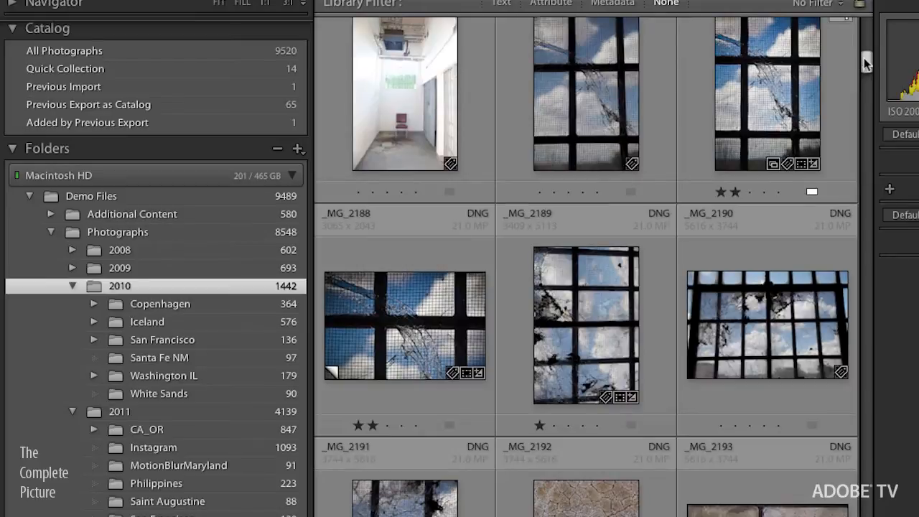
pyautogui.moveTo(845, 61)
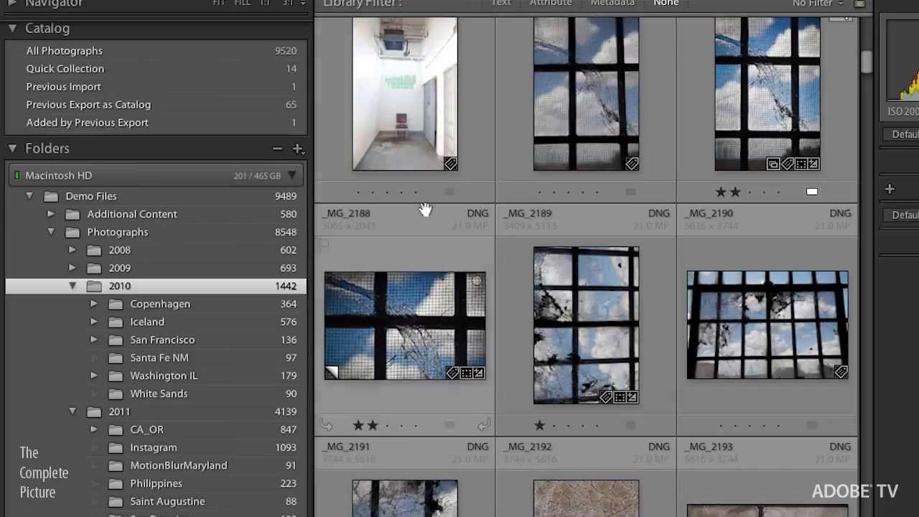
pyautogui.click(297, 148)
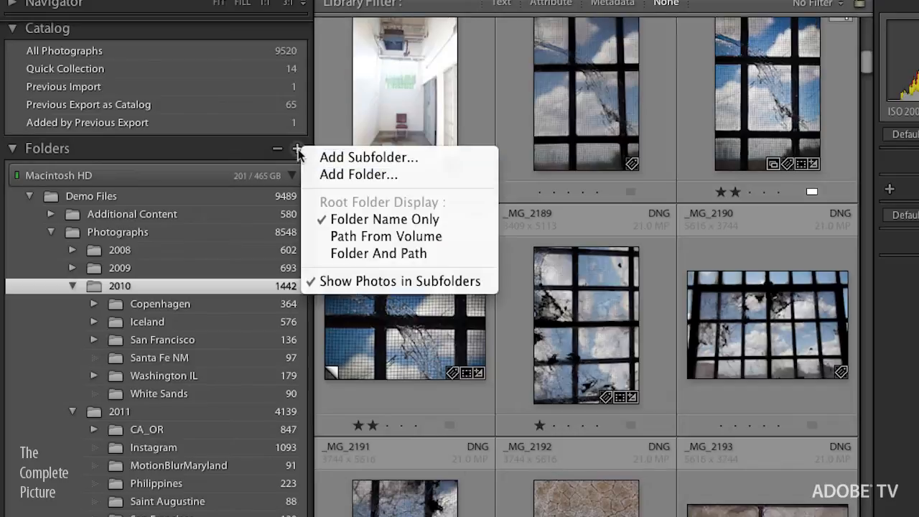
pyautogui.moveTo(343, 284)
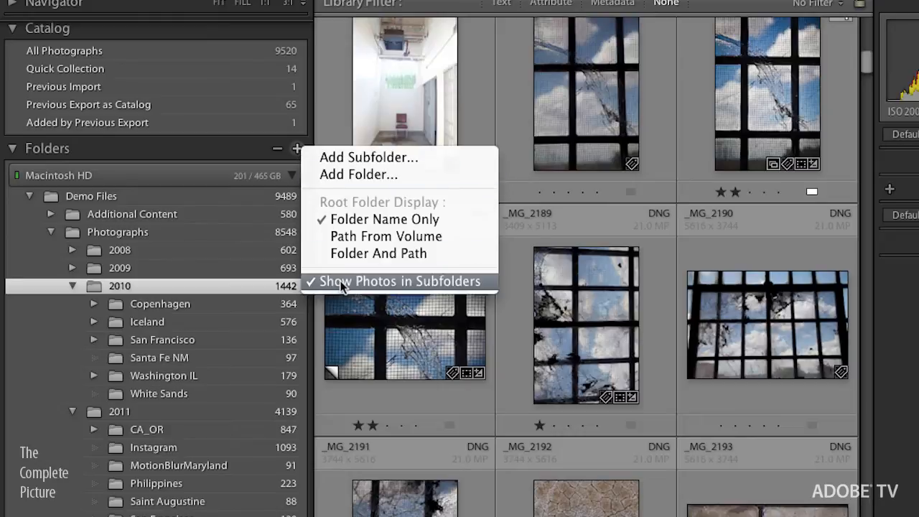
pyautogui.moveTo(388, 287)
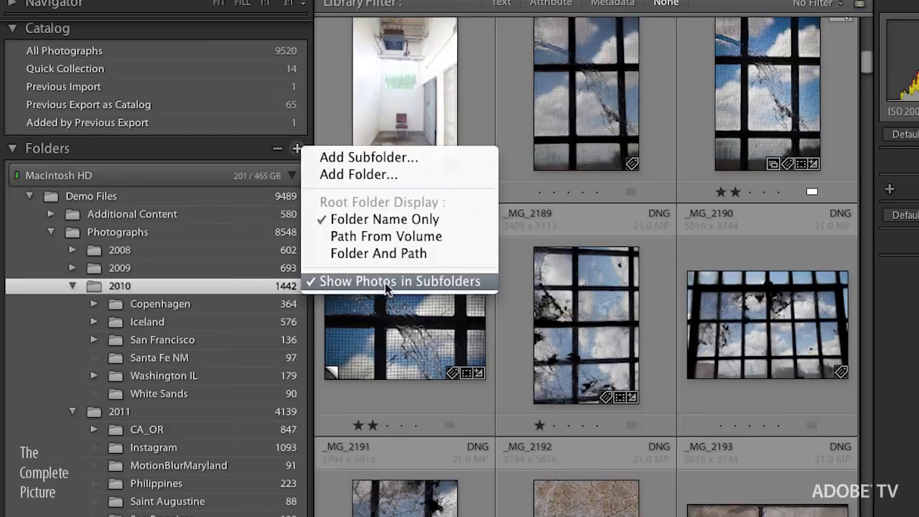
pyautogui.click(397, 281)
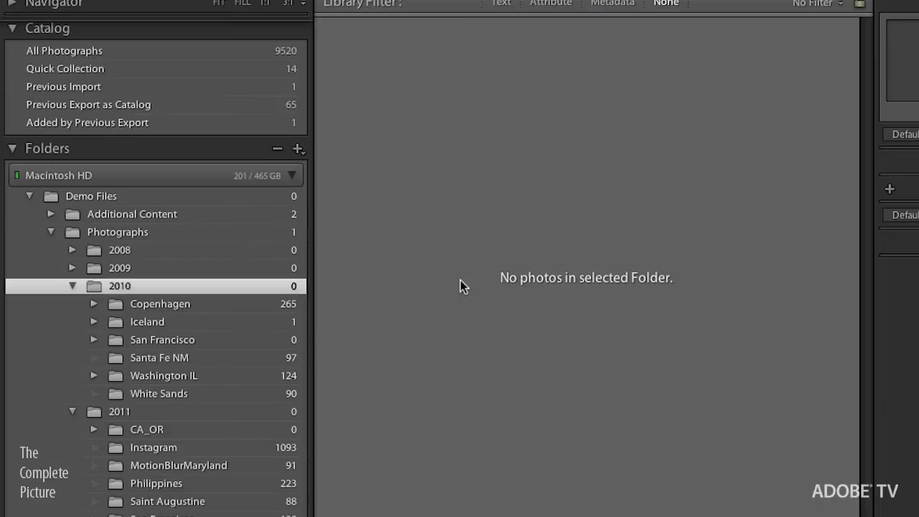
pyautogui.moveTo(195, 294)
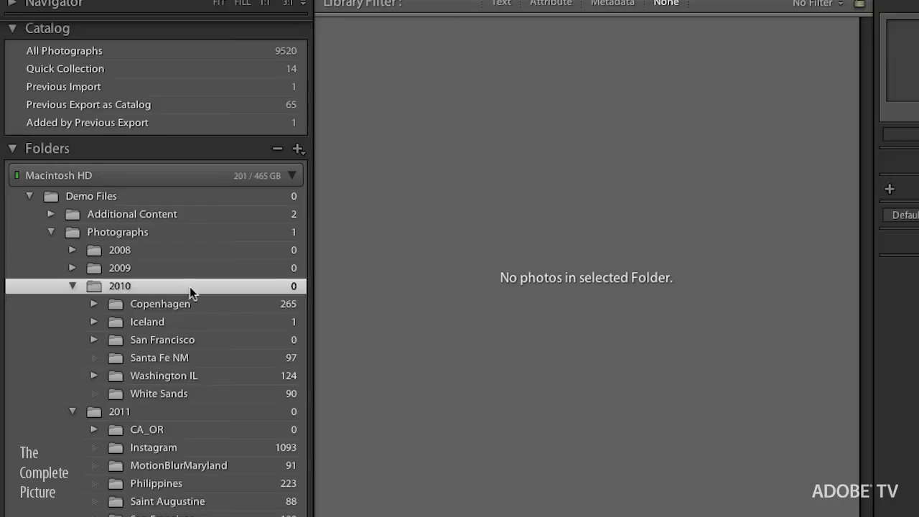
pyautogui.moveTo(190, 294)
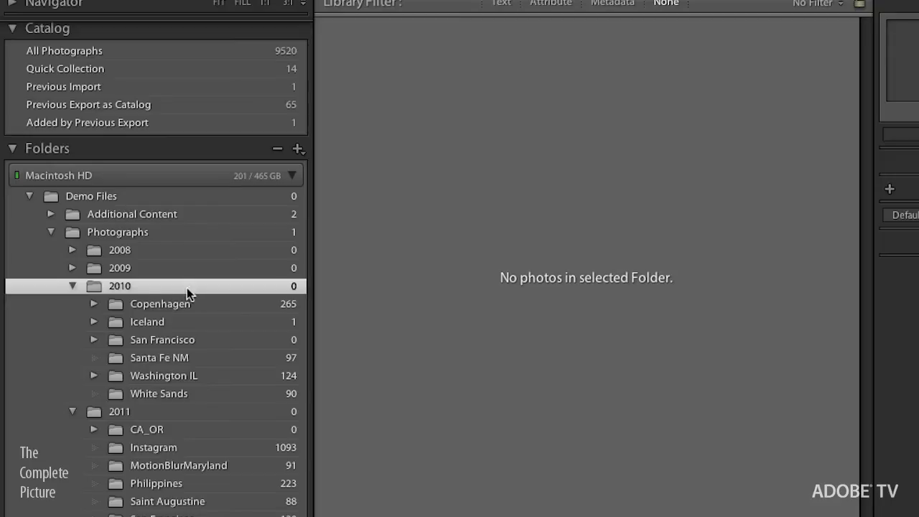
pyautogui.moveTo(201, 311)
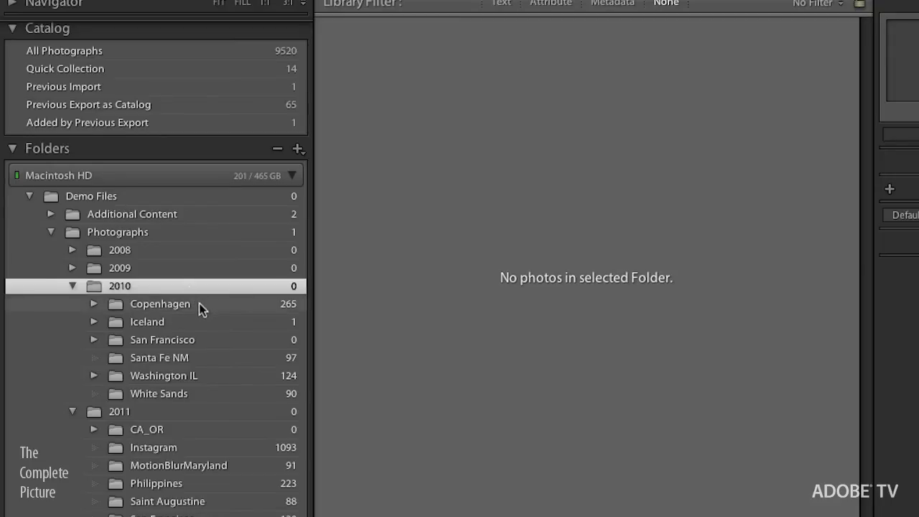
# Select the Copenhagen subfolder to show its 265 photos in the grid.
pyautogui.click(161, 304)
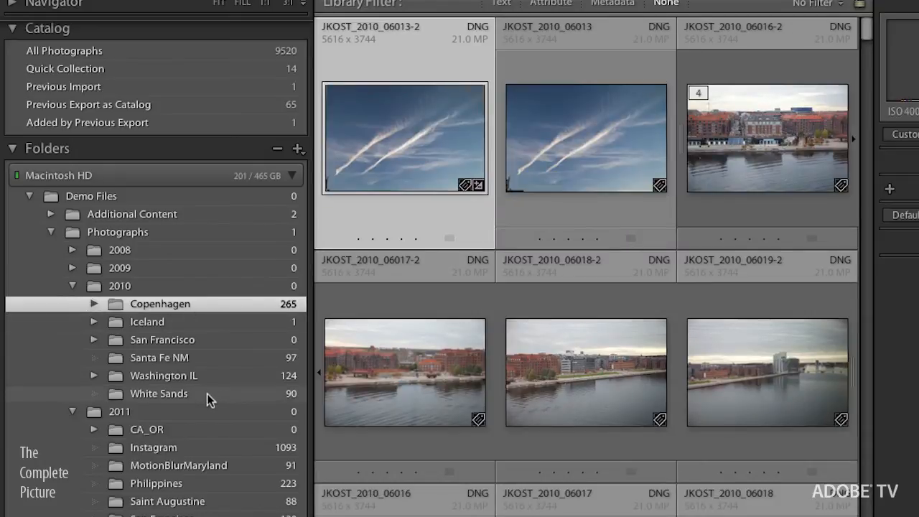
# Return to the empty 2010 folder and collapse then re-expand its subfolder list.
pyautogui.click(120, 285)
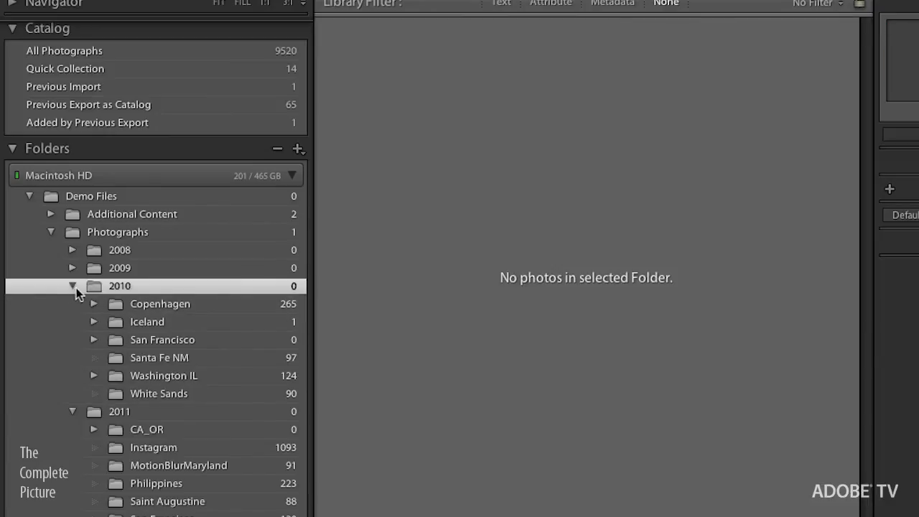
pyautogui.click(73, 286)
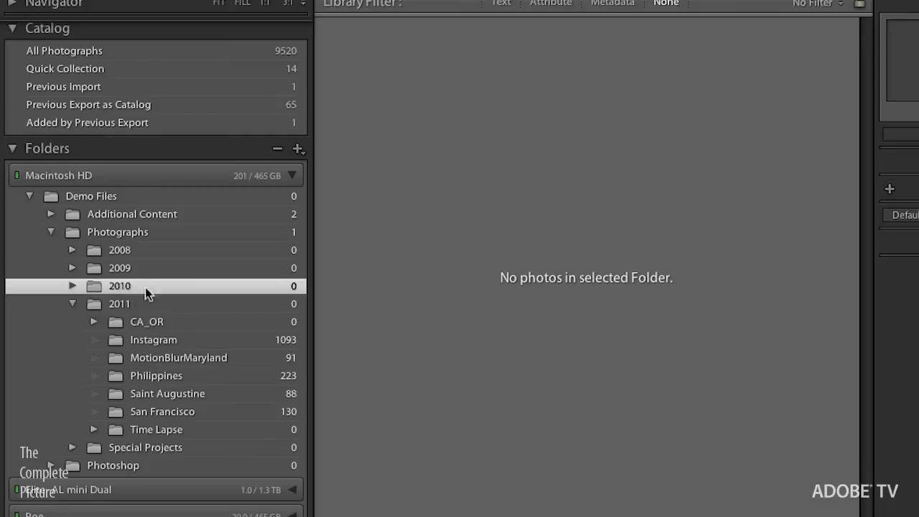
pyautogui.moveTo(280, 287)
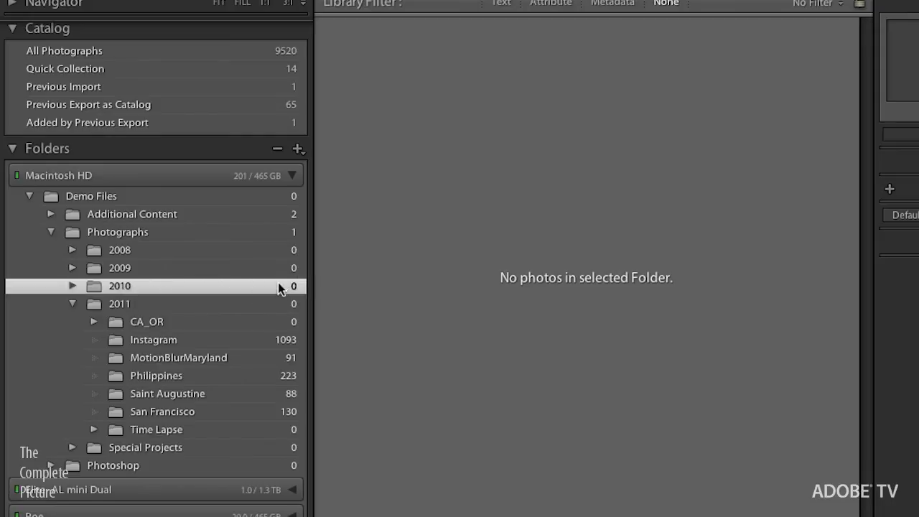
pyautogui.moveTo(310, 296)
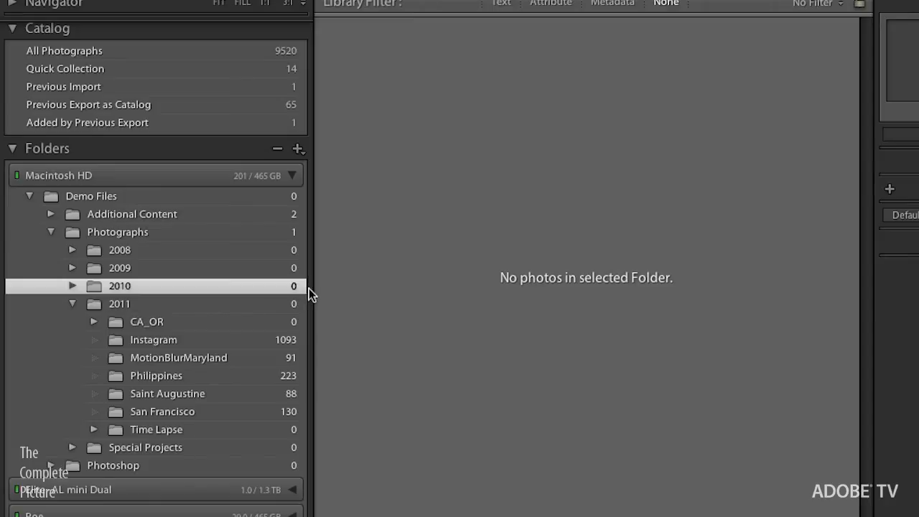
pyautogui.moveTo(305, 293)
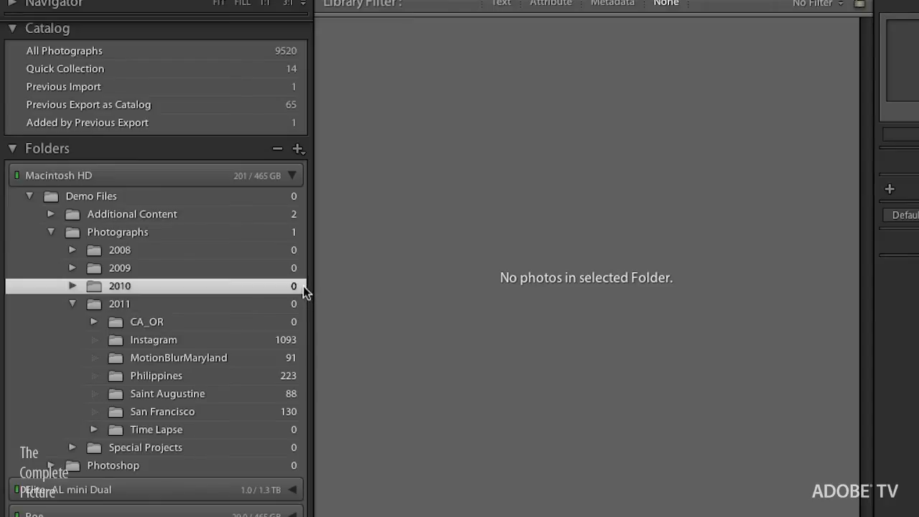
pyautogui.click(73, 285)
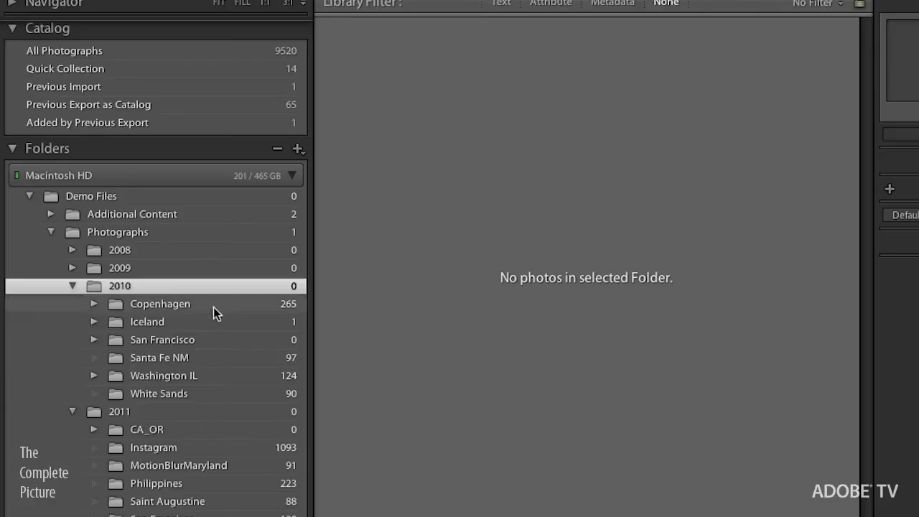
pyautogui.moveTo(250, 313)
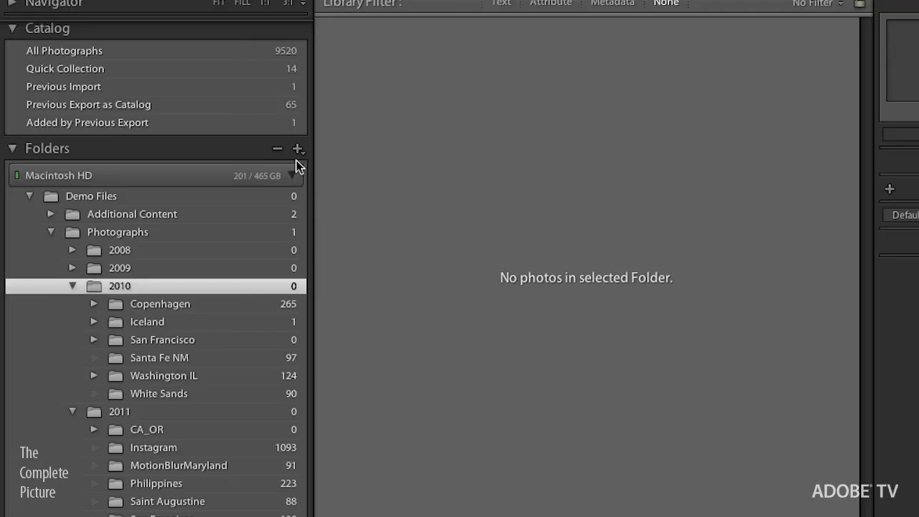
# Turn Show Photos in Subfolders back on so 2010 shows all 1,442 photos.
pyautogui.click(299, 148)
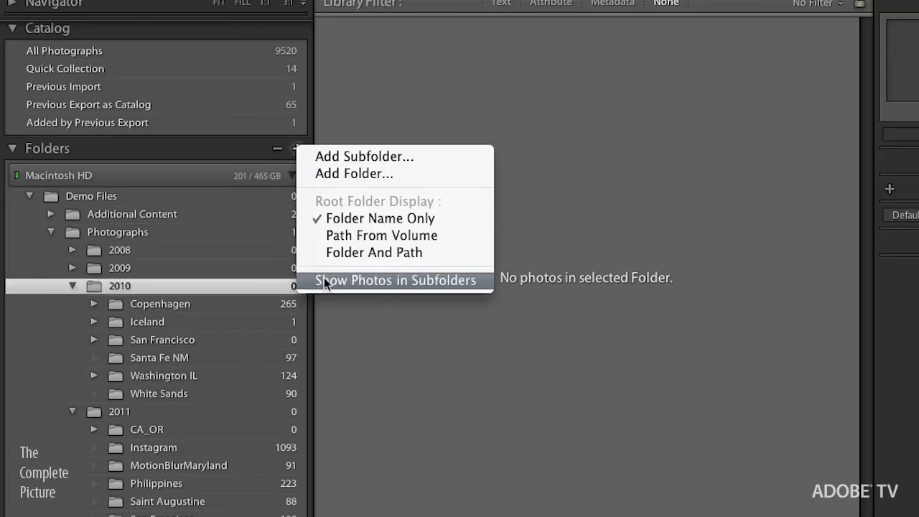
pyautogui.click(395, 280)
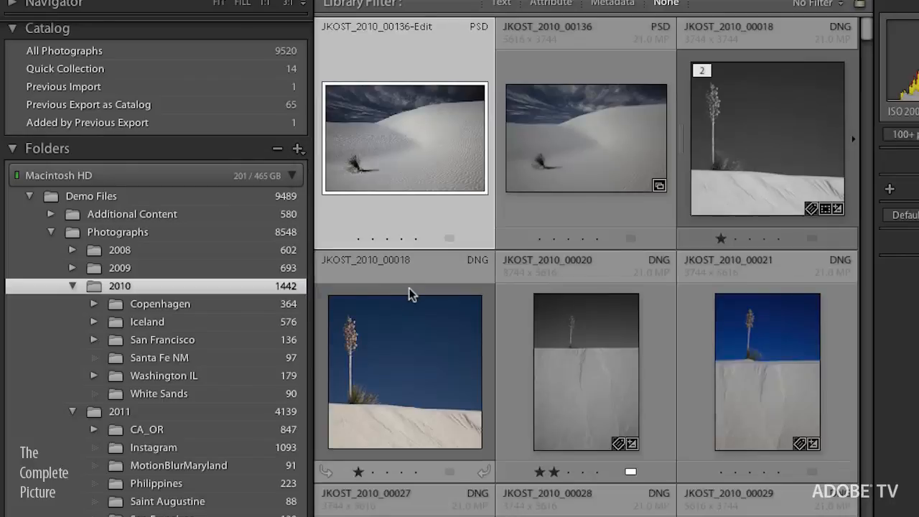